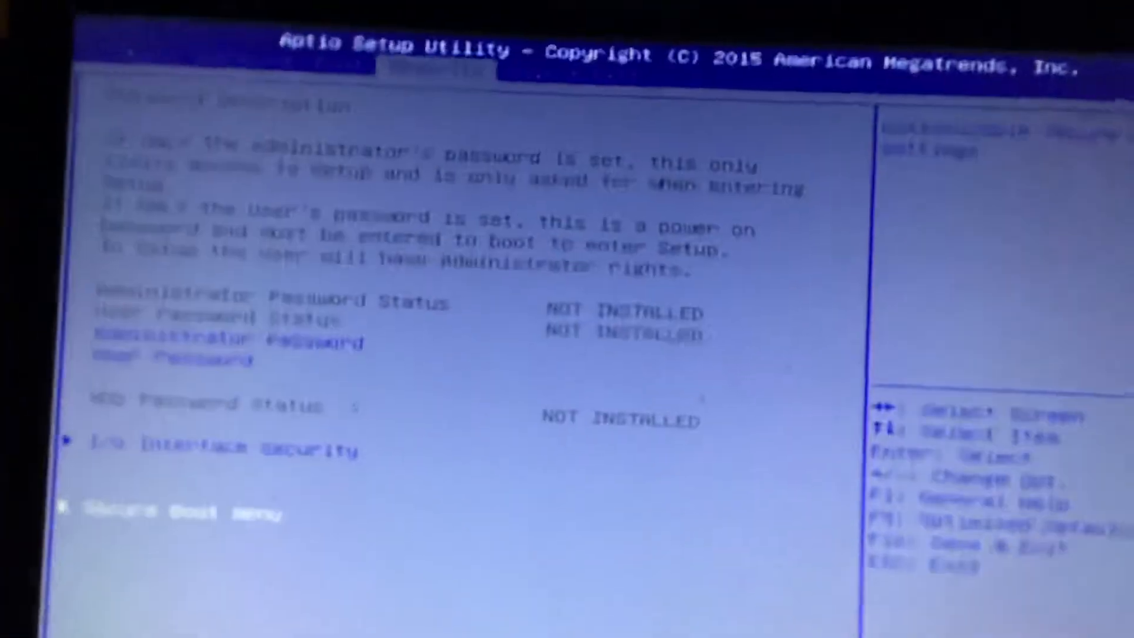
- Move from the Security tab to the Boot tab to view Launch CSM and boot priorities
{"action": "key", "text": "Right"}
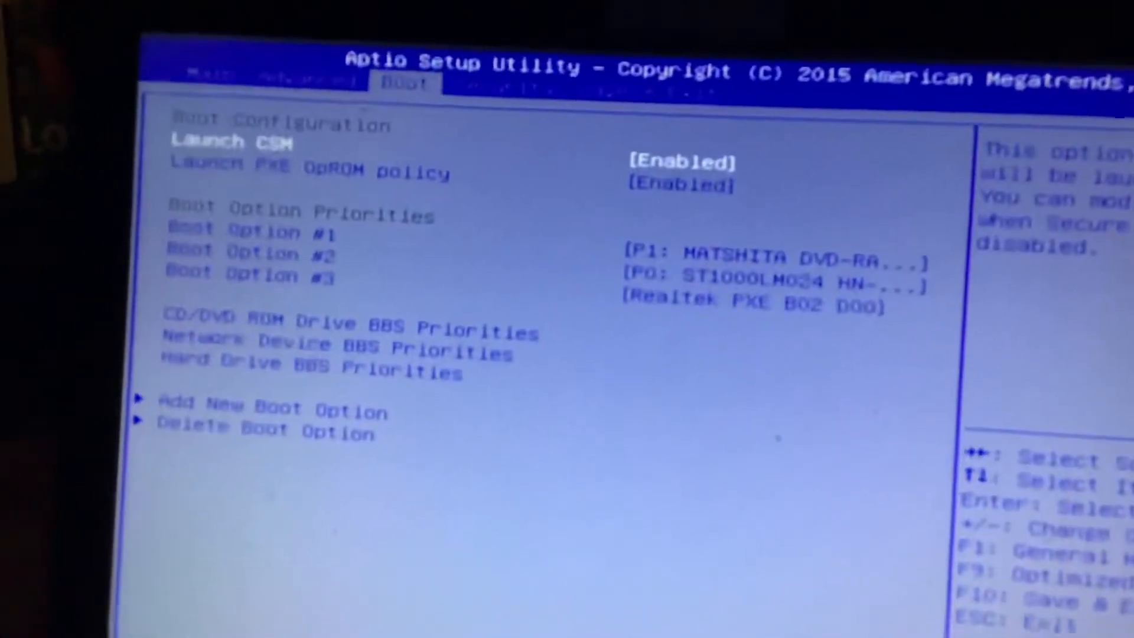